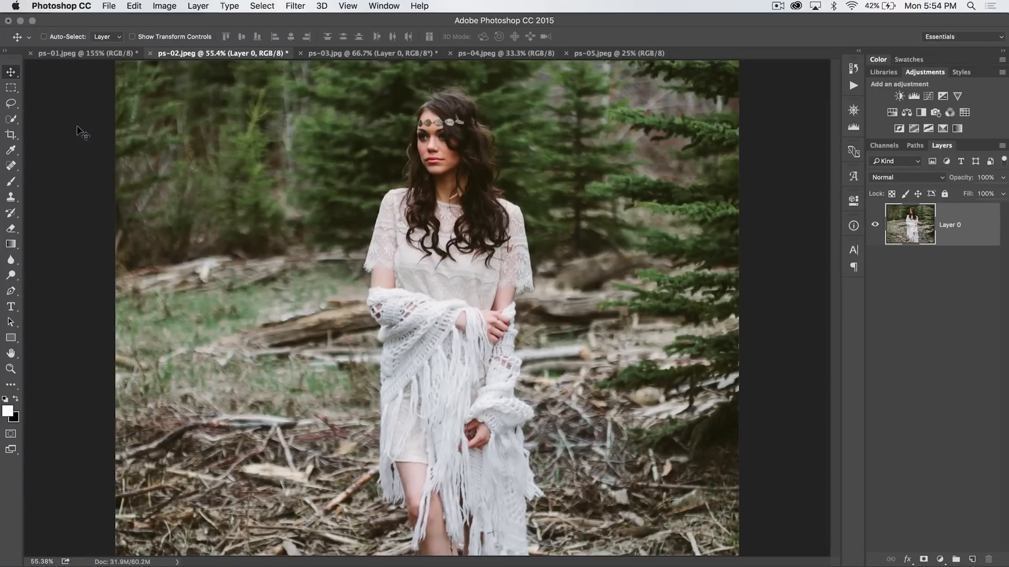
mouse_move(72, 371)
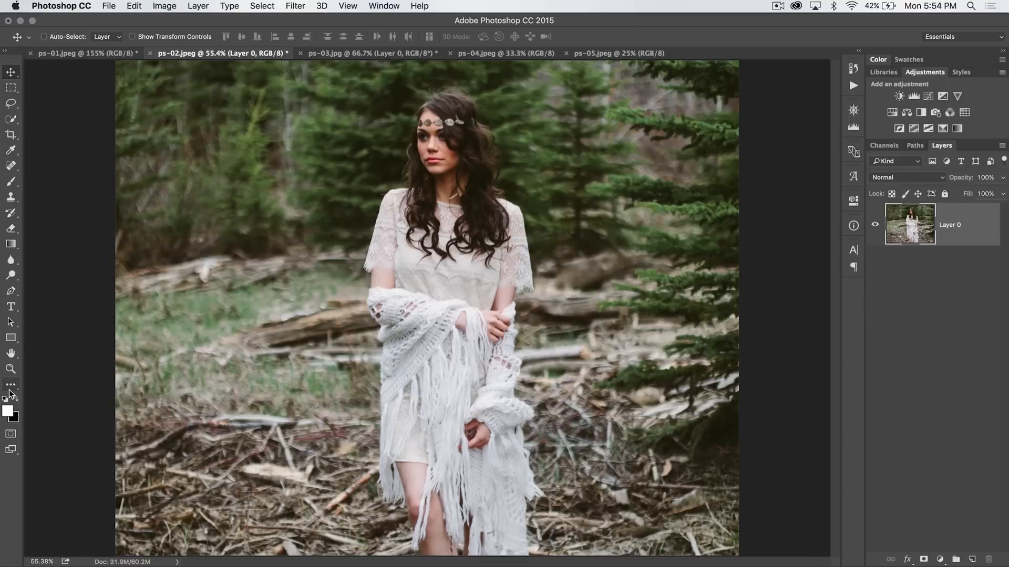
- Open the Customize Toolbar dialog from the Edit menu's Toolbar command
left_click(11, 389)
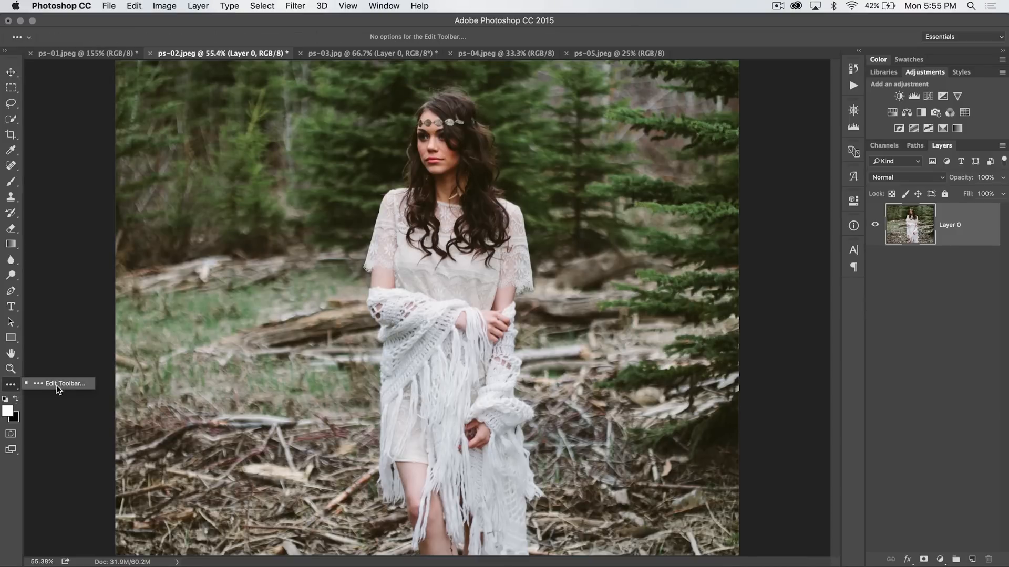
mouse_move(109, 79)
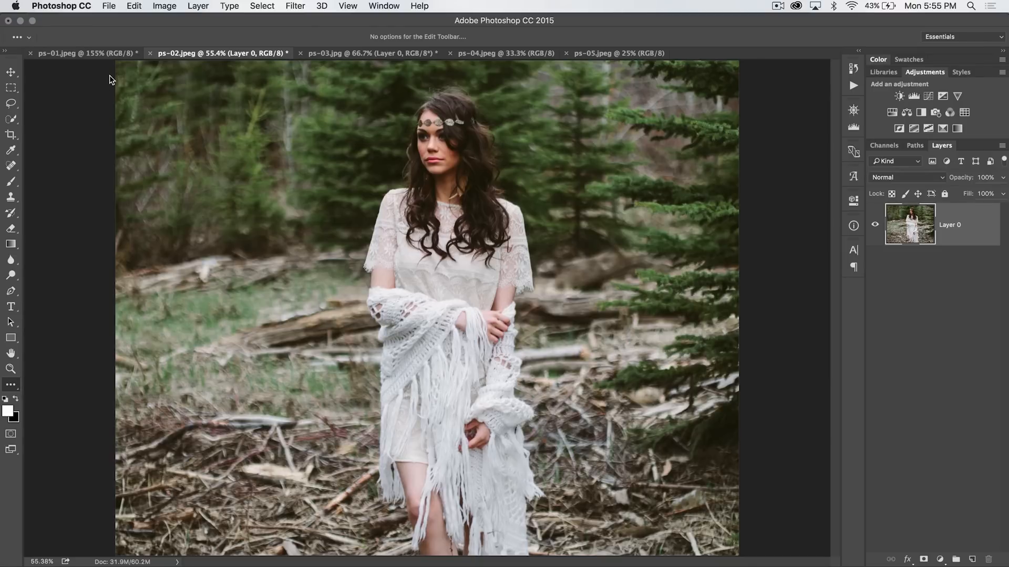
left_click(133, 6)
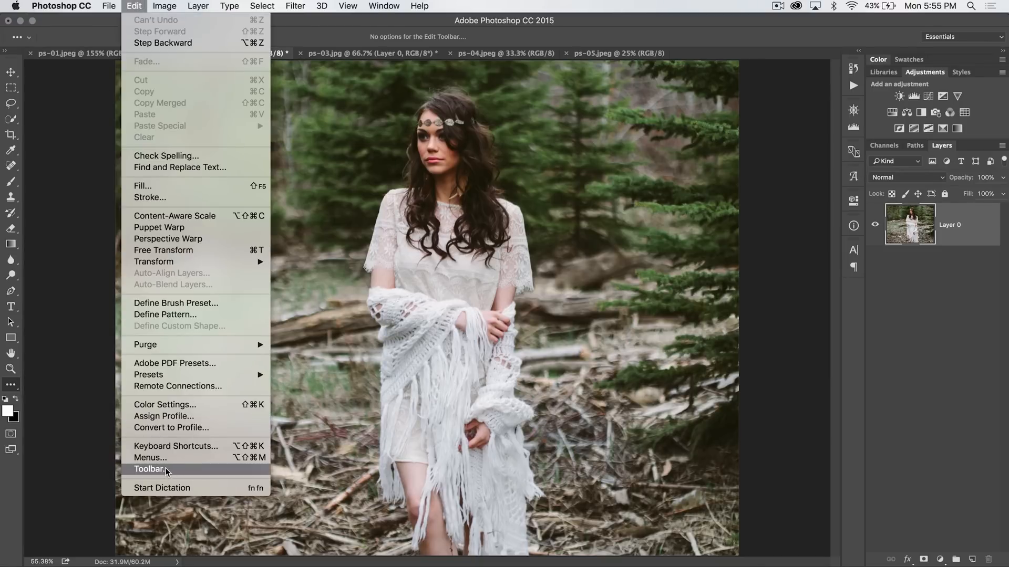
left_click(151, 469)
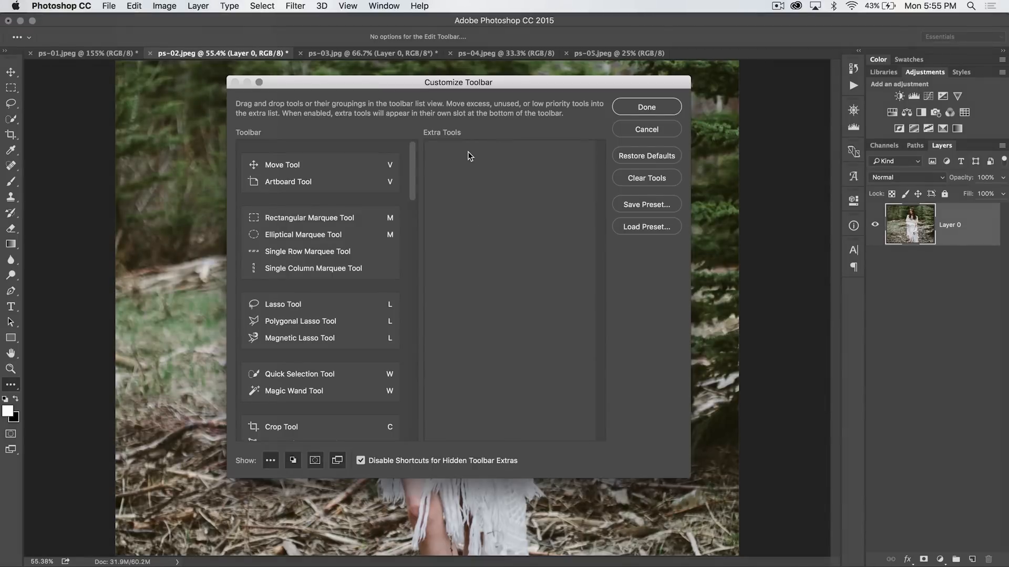
mouse_move(479, 106)
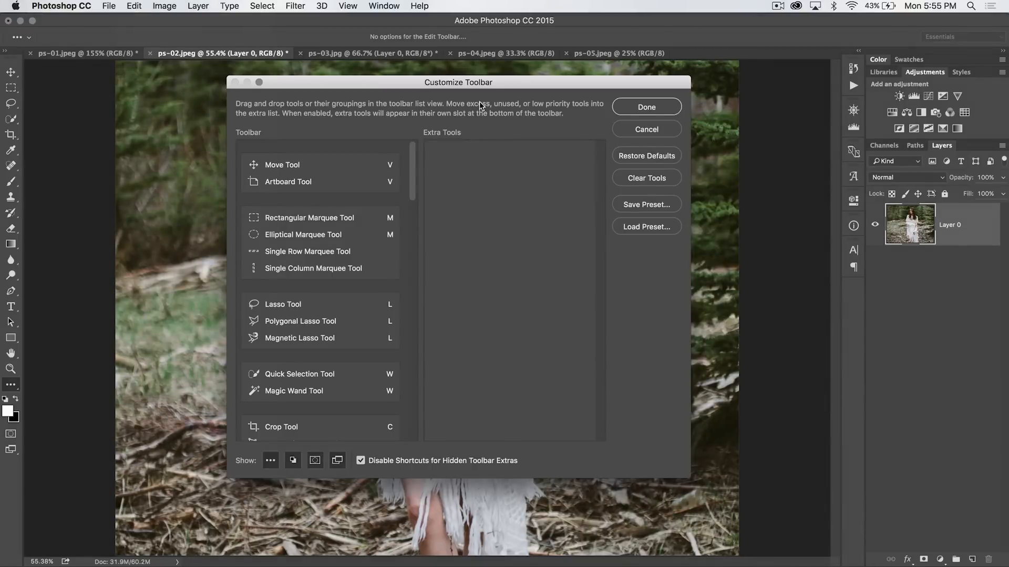
mouse_move(286, 173)
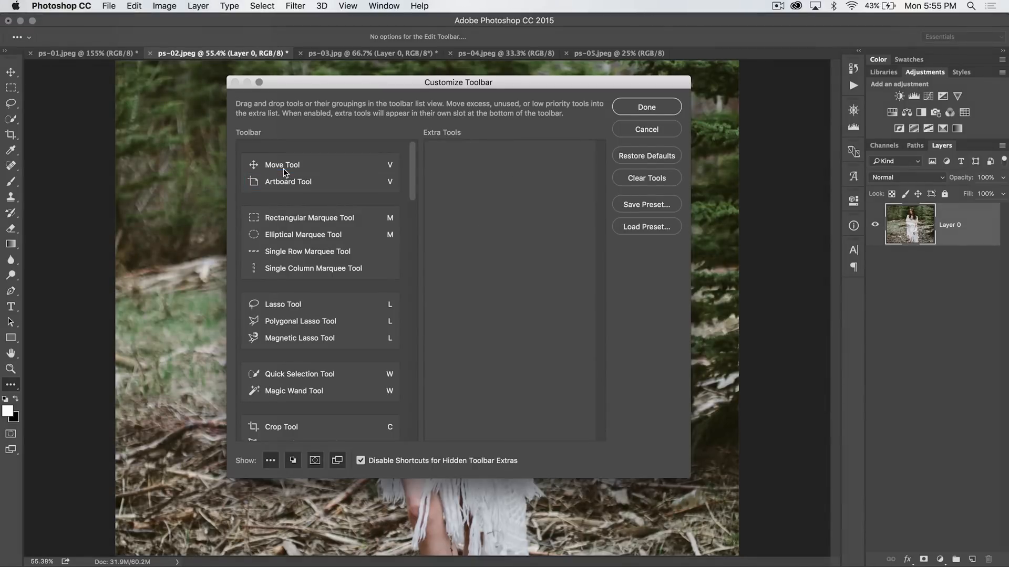
mouse_move(282, 164)
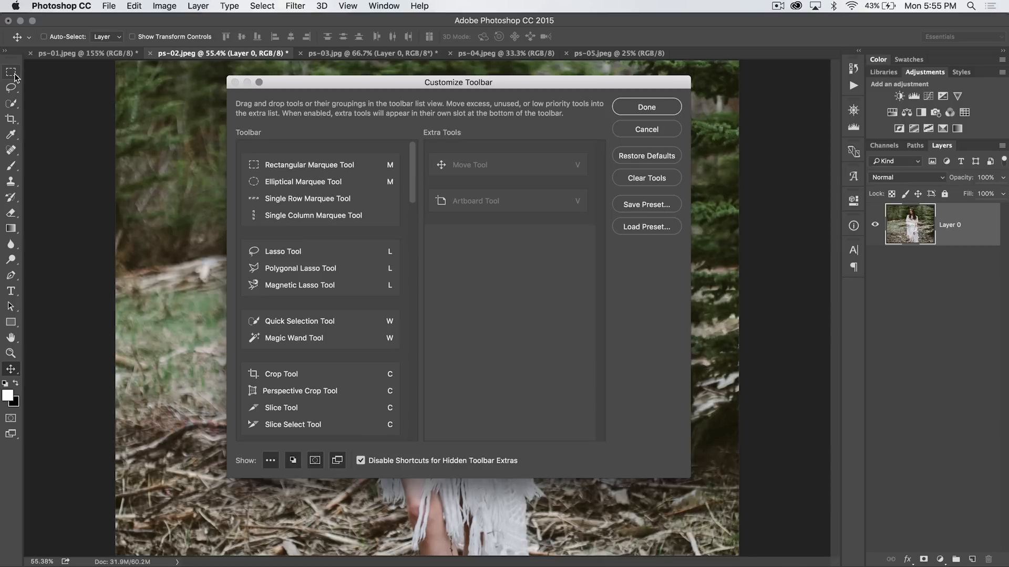
- Cancel the toolbar customization to restore default tools, then show the workspace options list
scroll("down", 3)
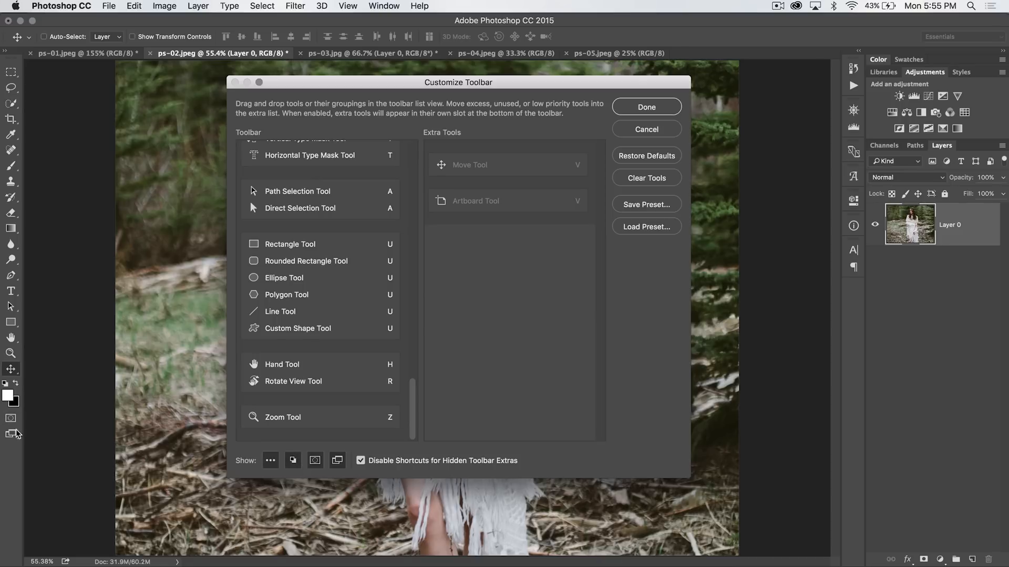
mouse_move(561, 365)
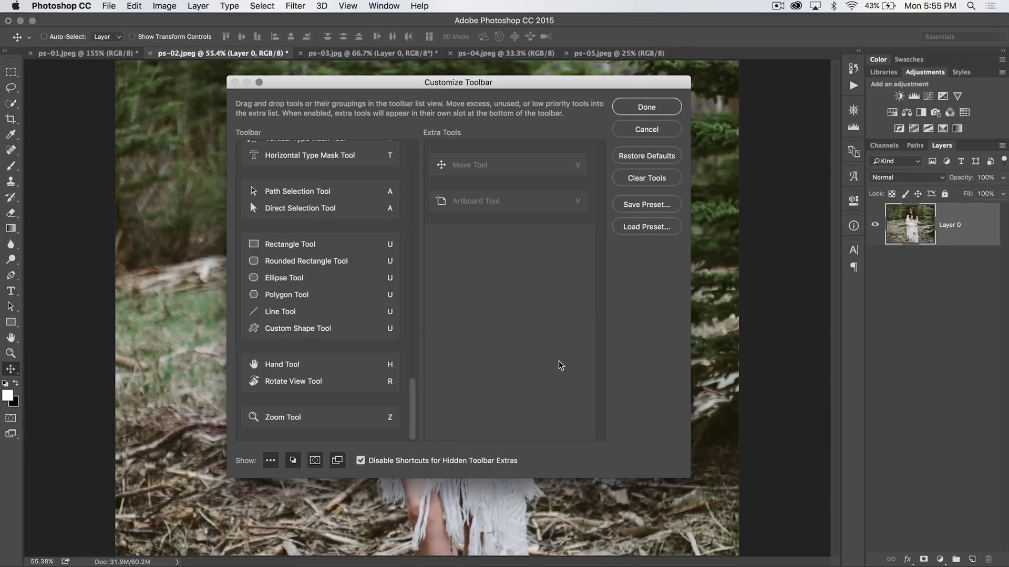
mouse_move(370, 470)
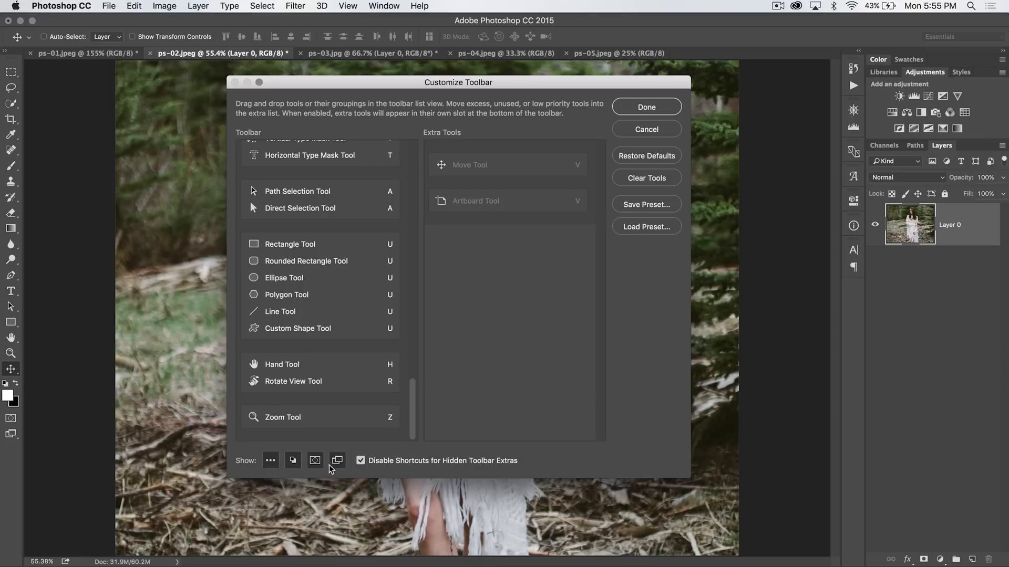
mouse_move(322, 468)
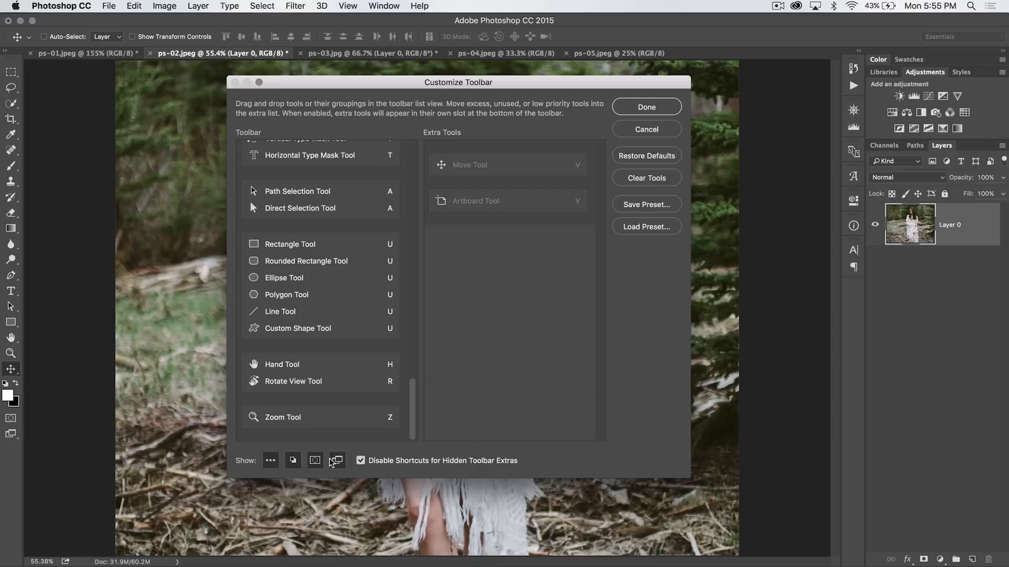
mouse_move(381, 384)
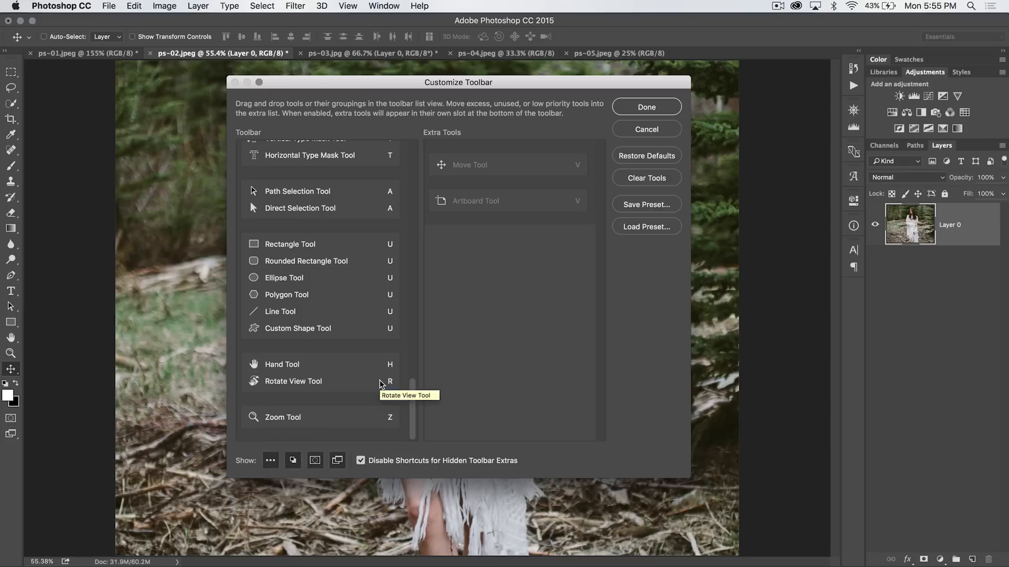
mouse_move(393, 259)
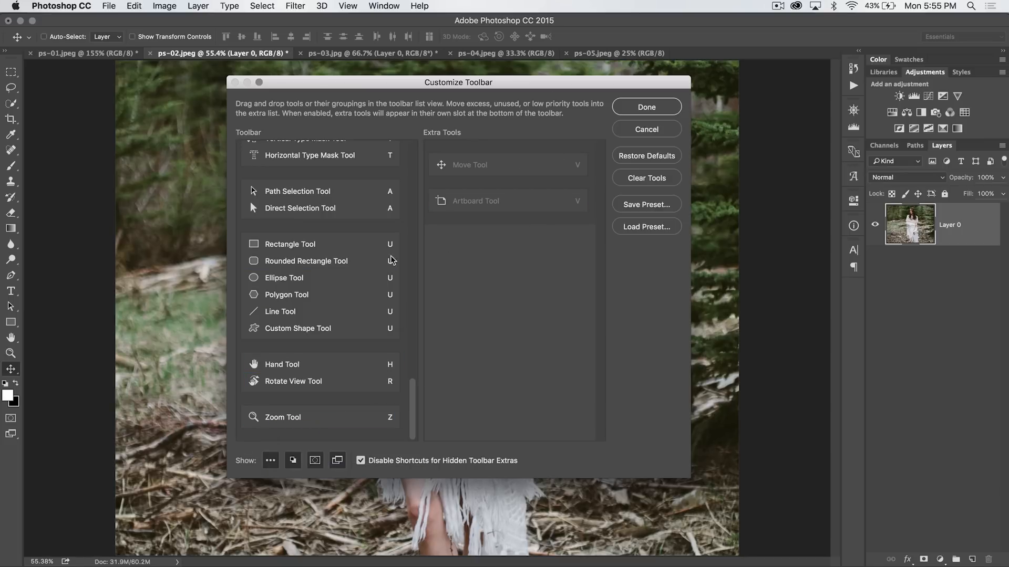
scroll("up", 3)
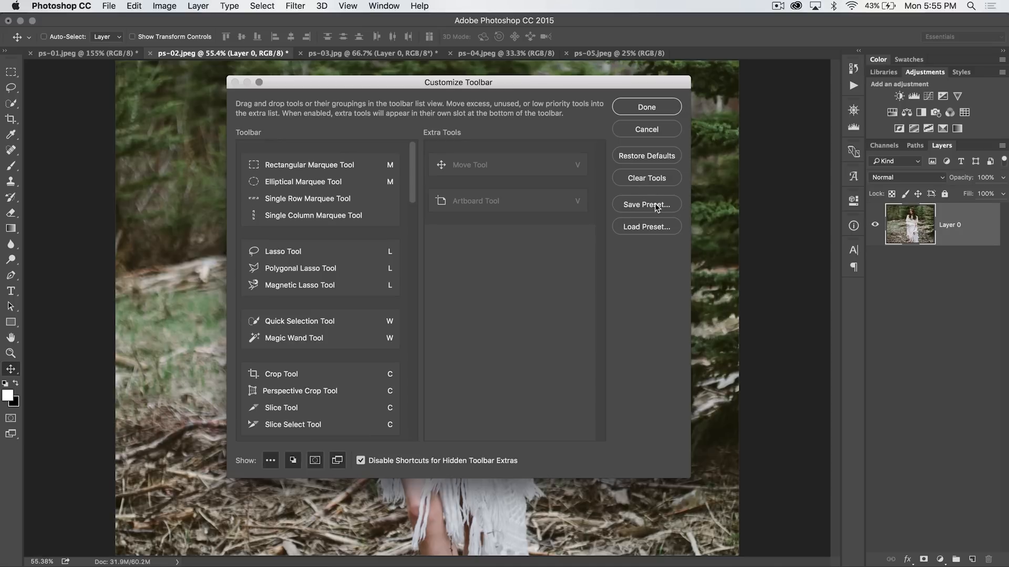
mouse_move(651, 129)
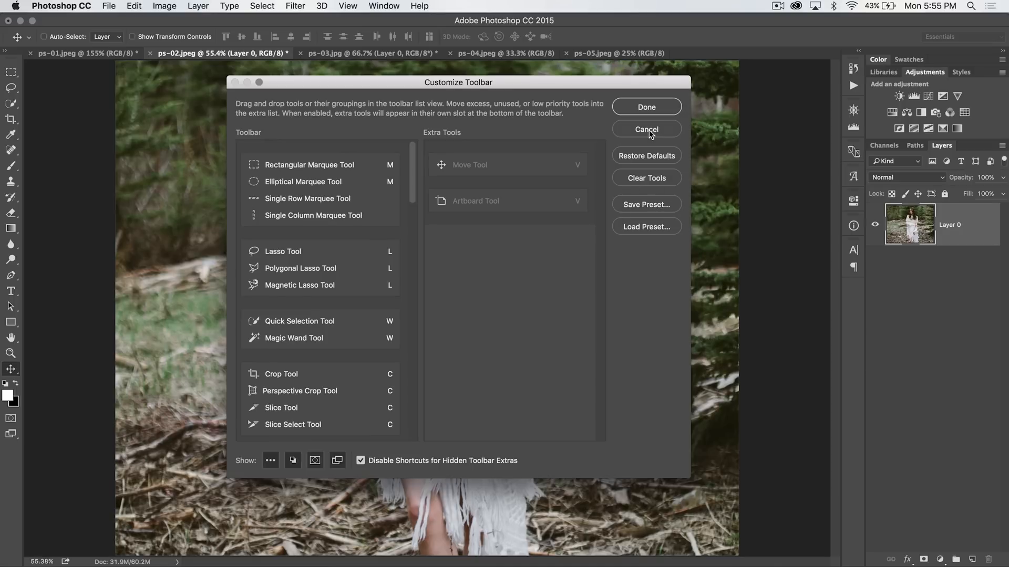
left_click(646, 129)
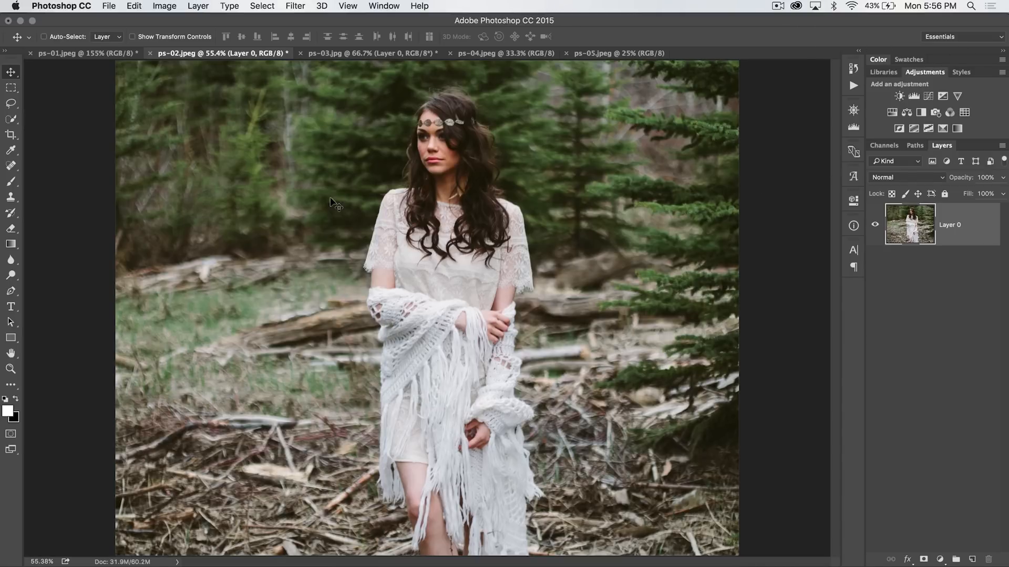
mouse_move(40, 196)
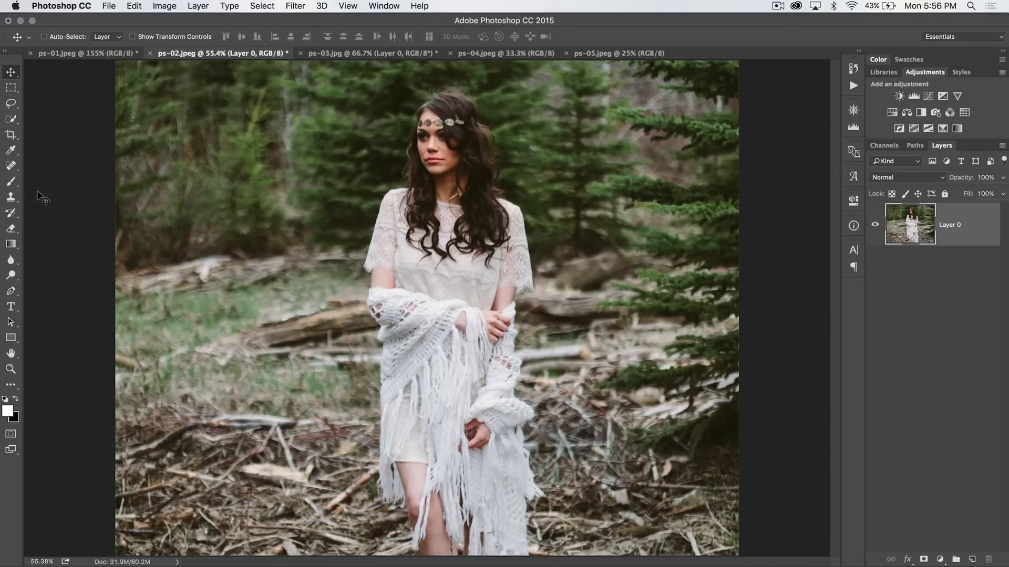
mouse_move(624, 104)
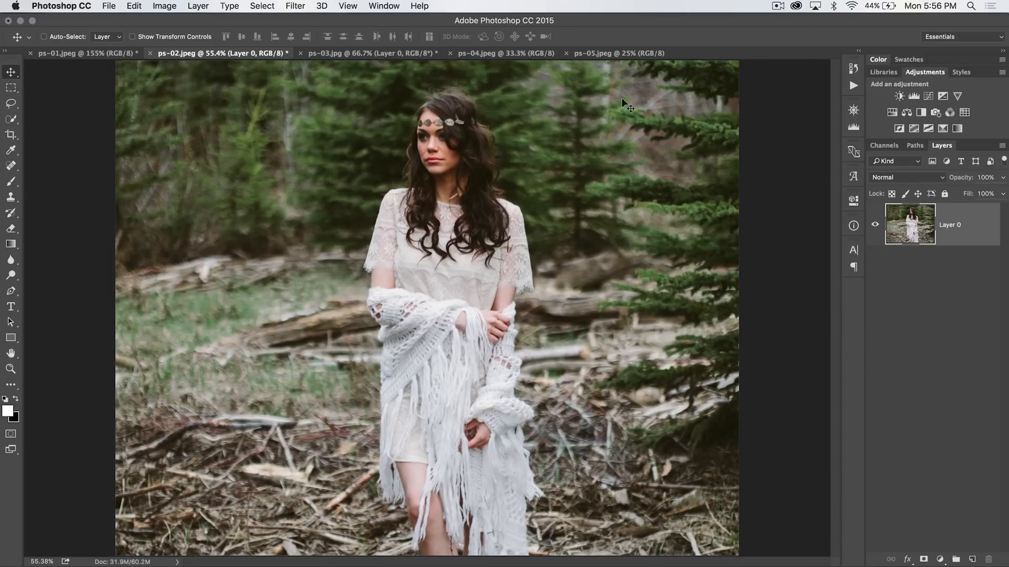
left_click(963, 37)
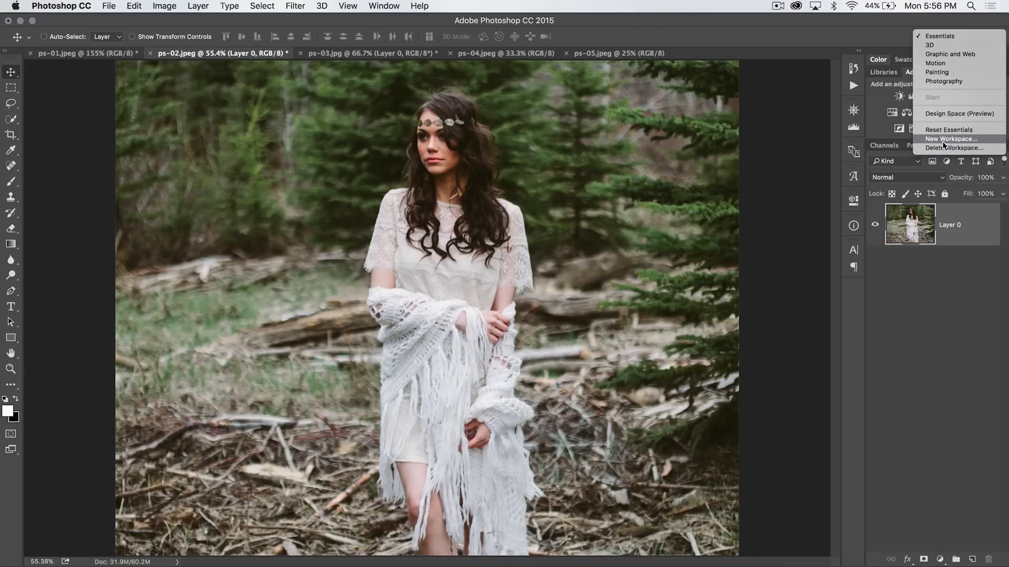
left_click(951, 139)
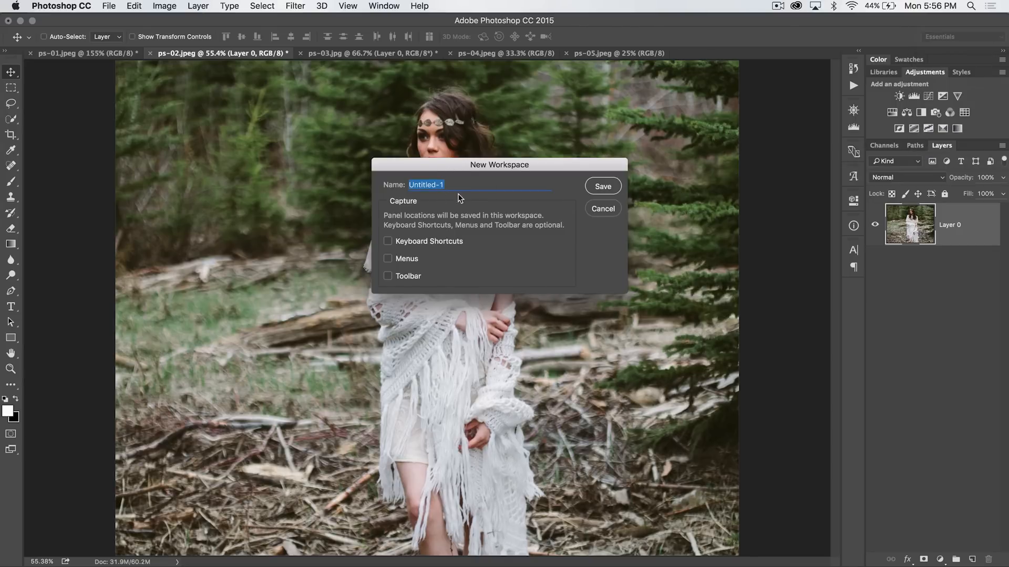
mouse_move(405, 280)
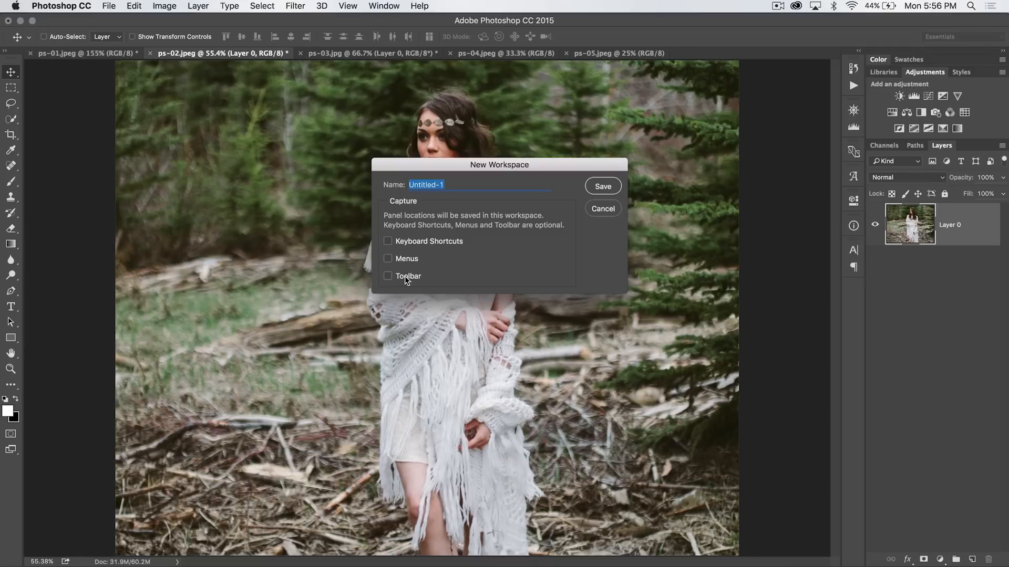
mouse_move(608, 214)
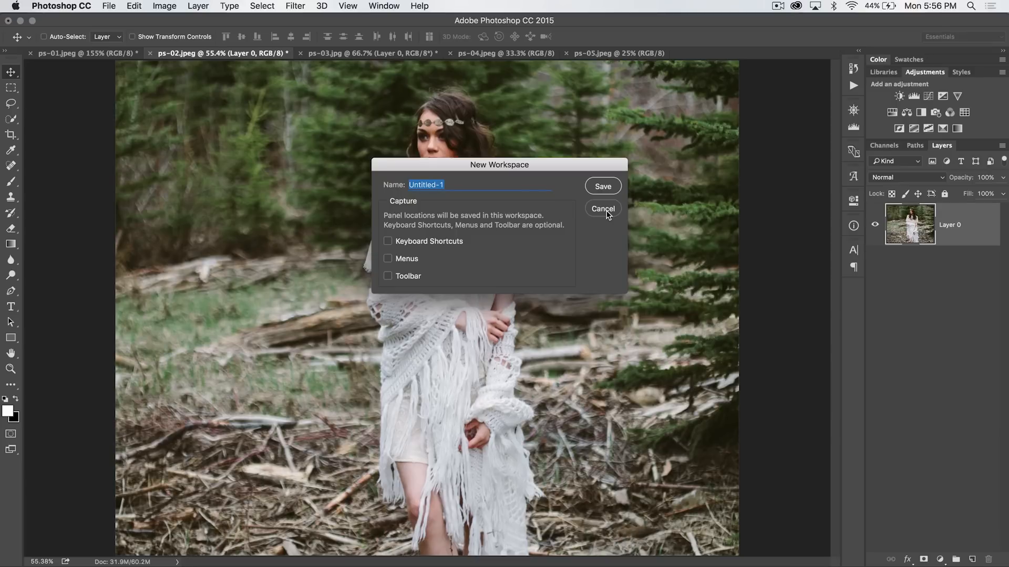
mouse_move(605, 234)
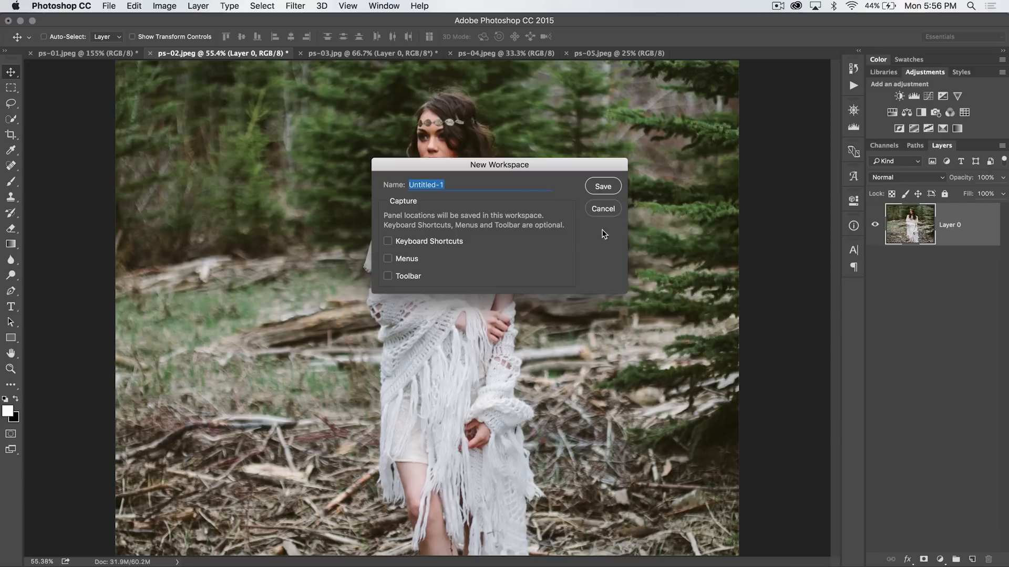
mouse_move(548, 283)
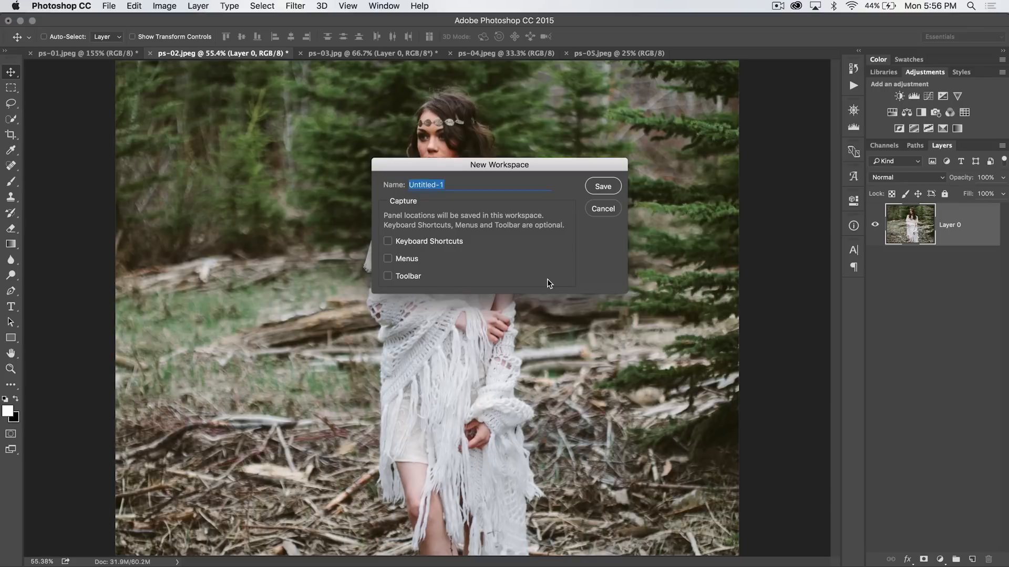
mouse_move(515, 259)
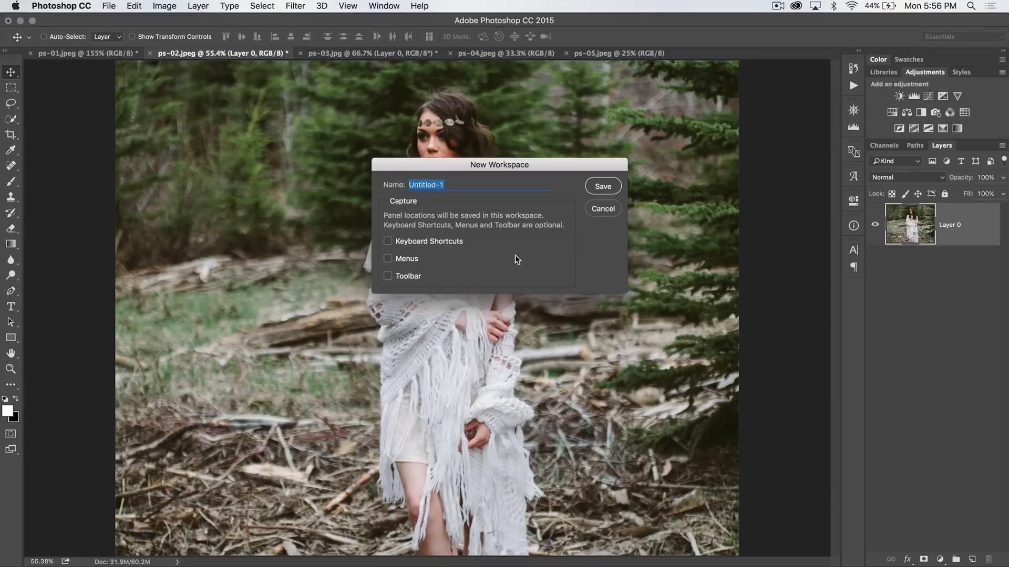
left_click(602, 209)
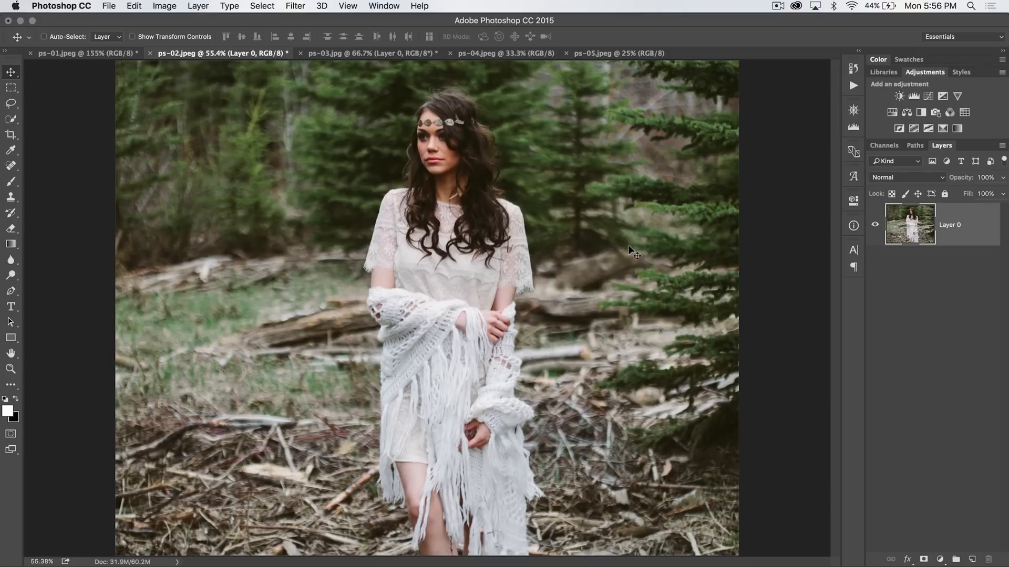